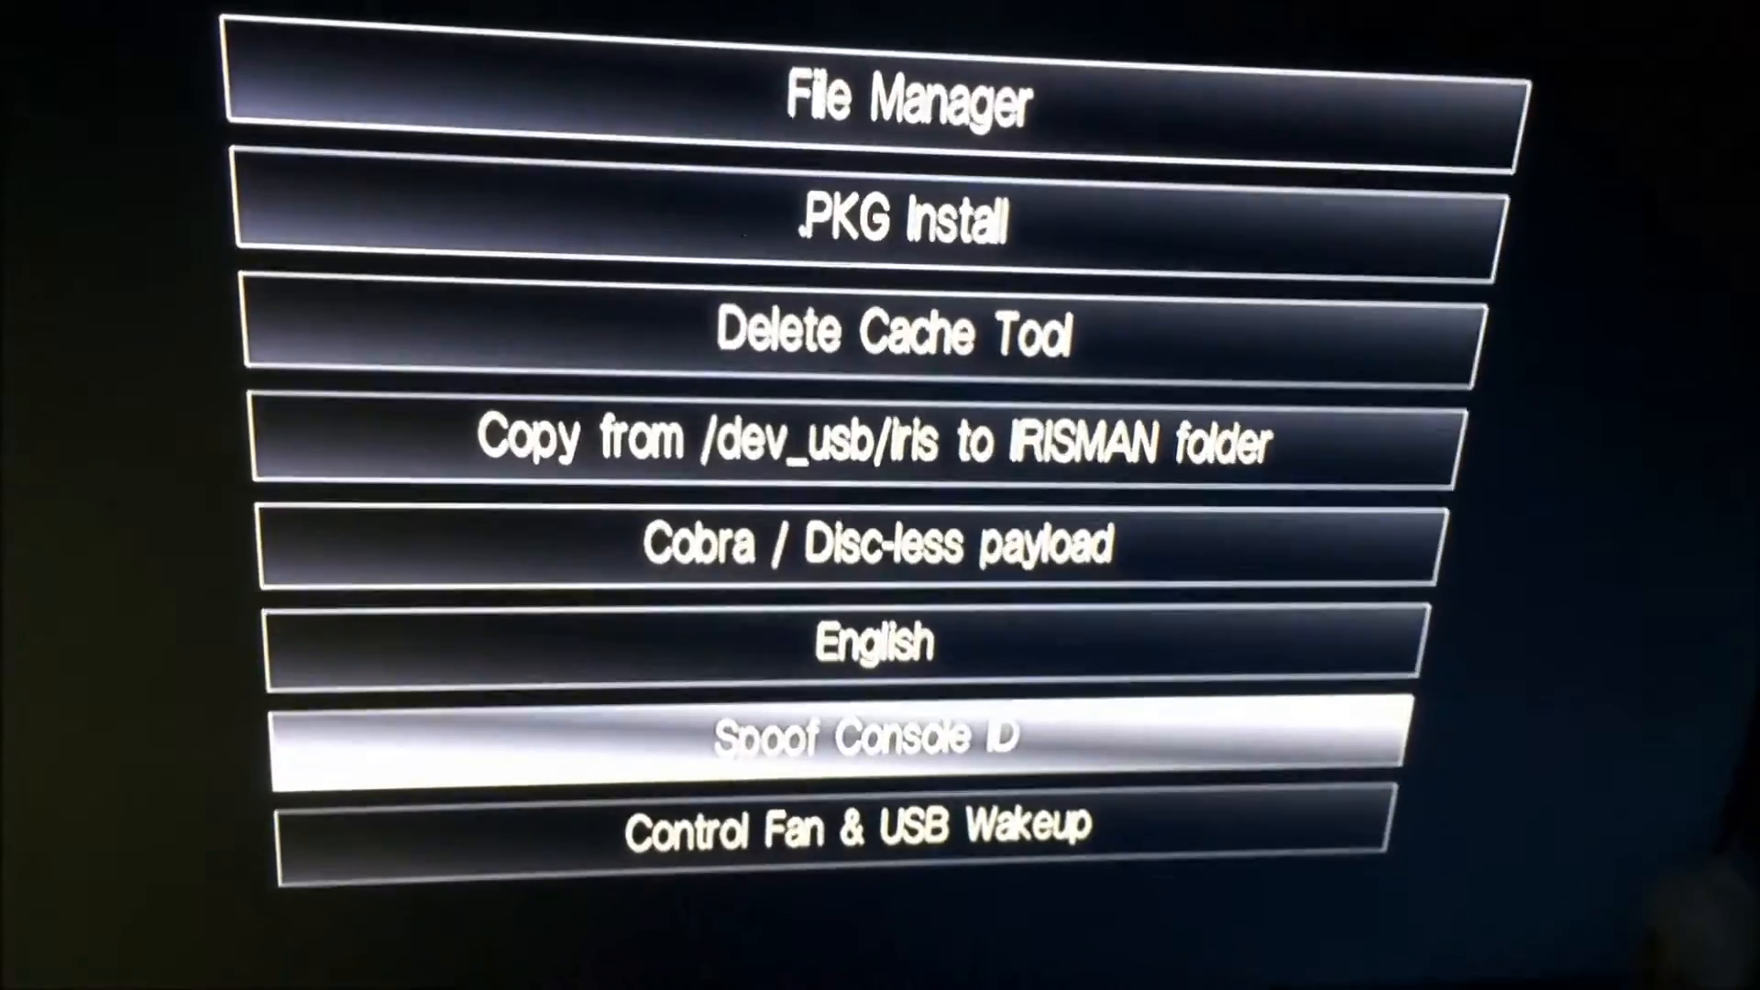
Enter the Spoof Console ID tool from the IRISMAN tools menu
{"action": "left_click", "coordinate": [878, 735]}
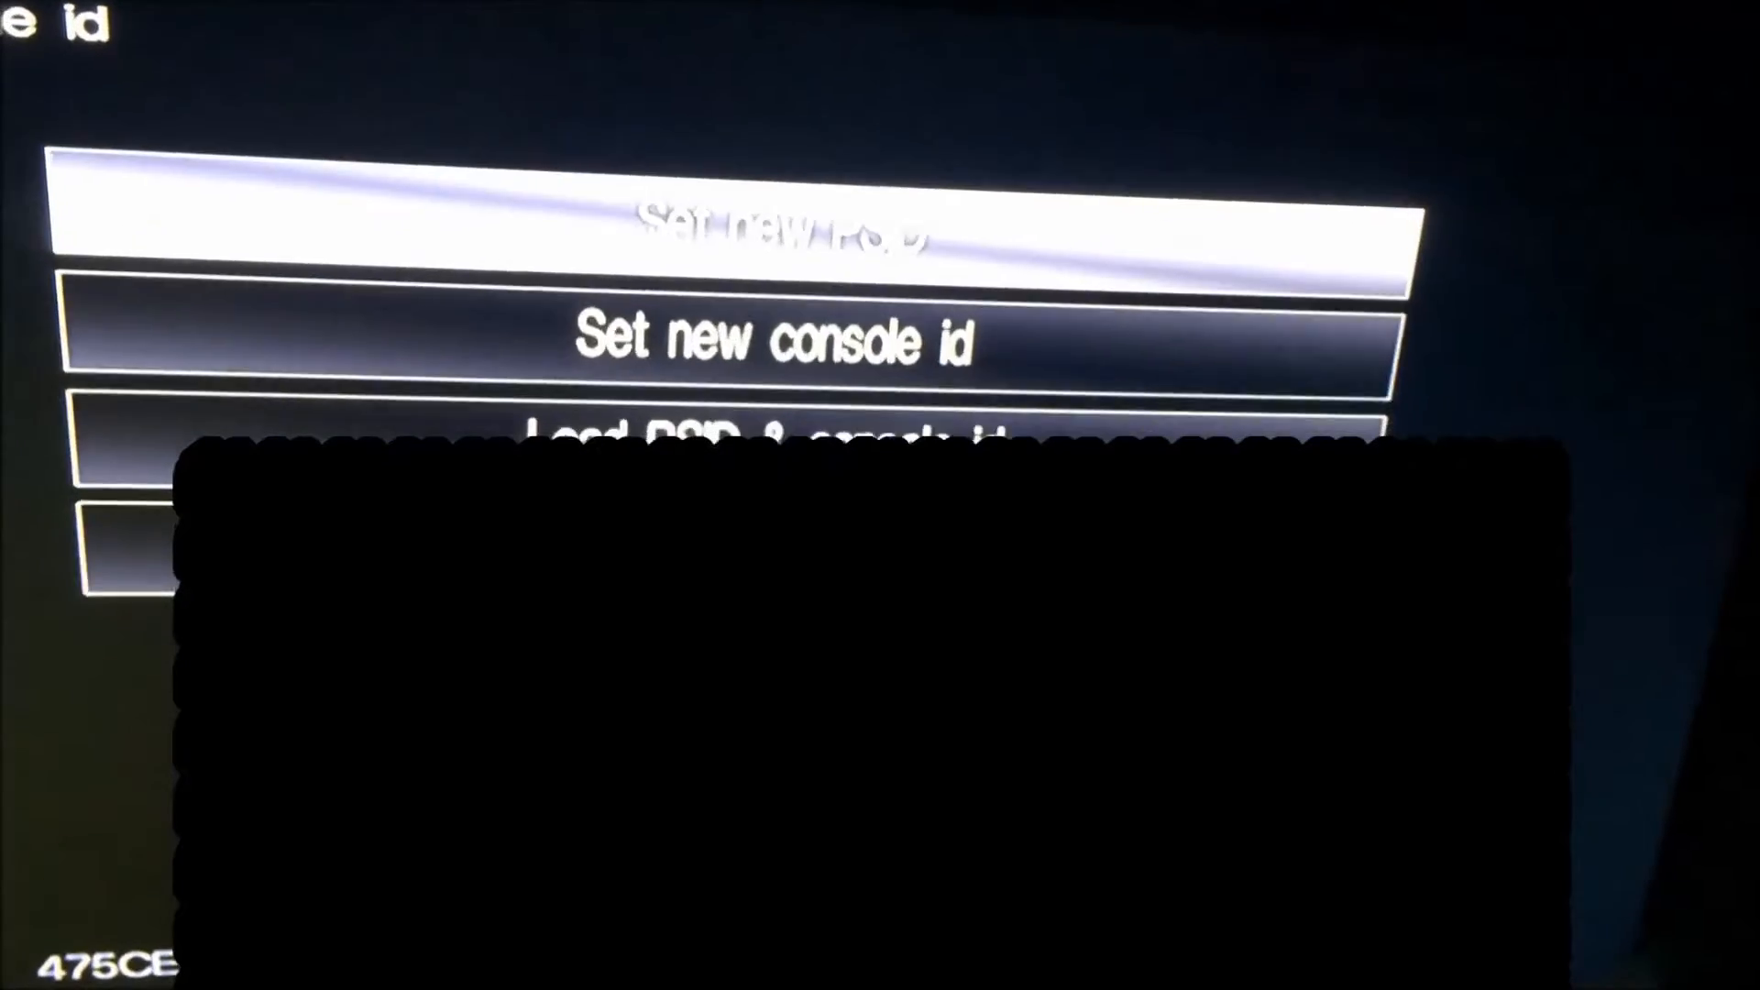
{"action": "key", "text": "Down"}
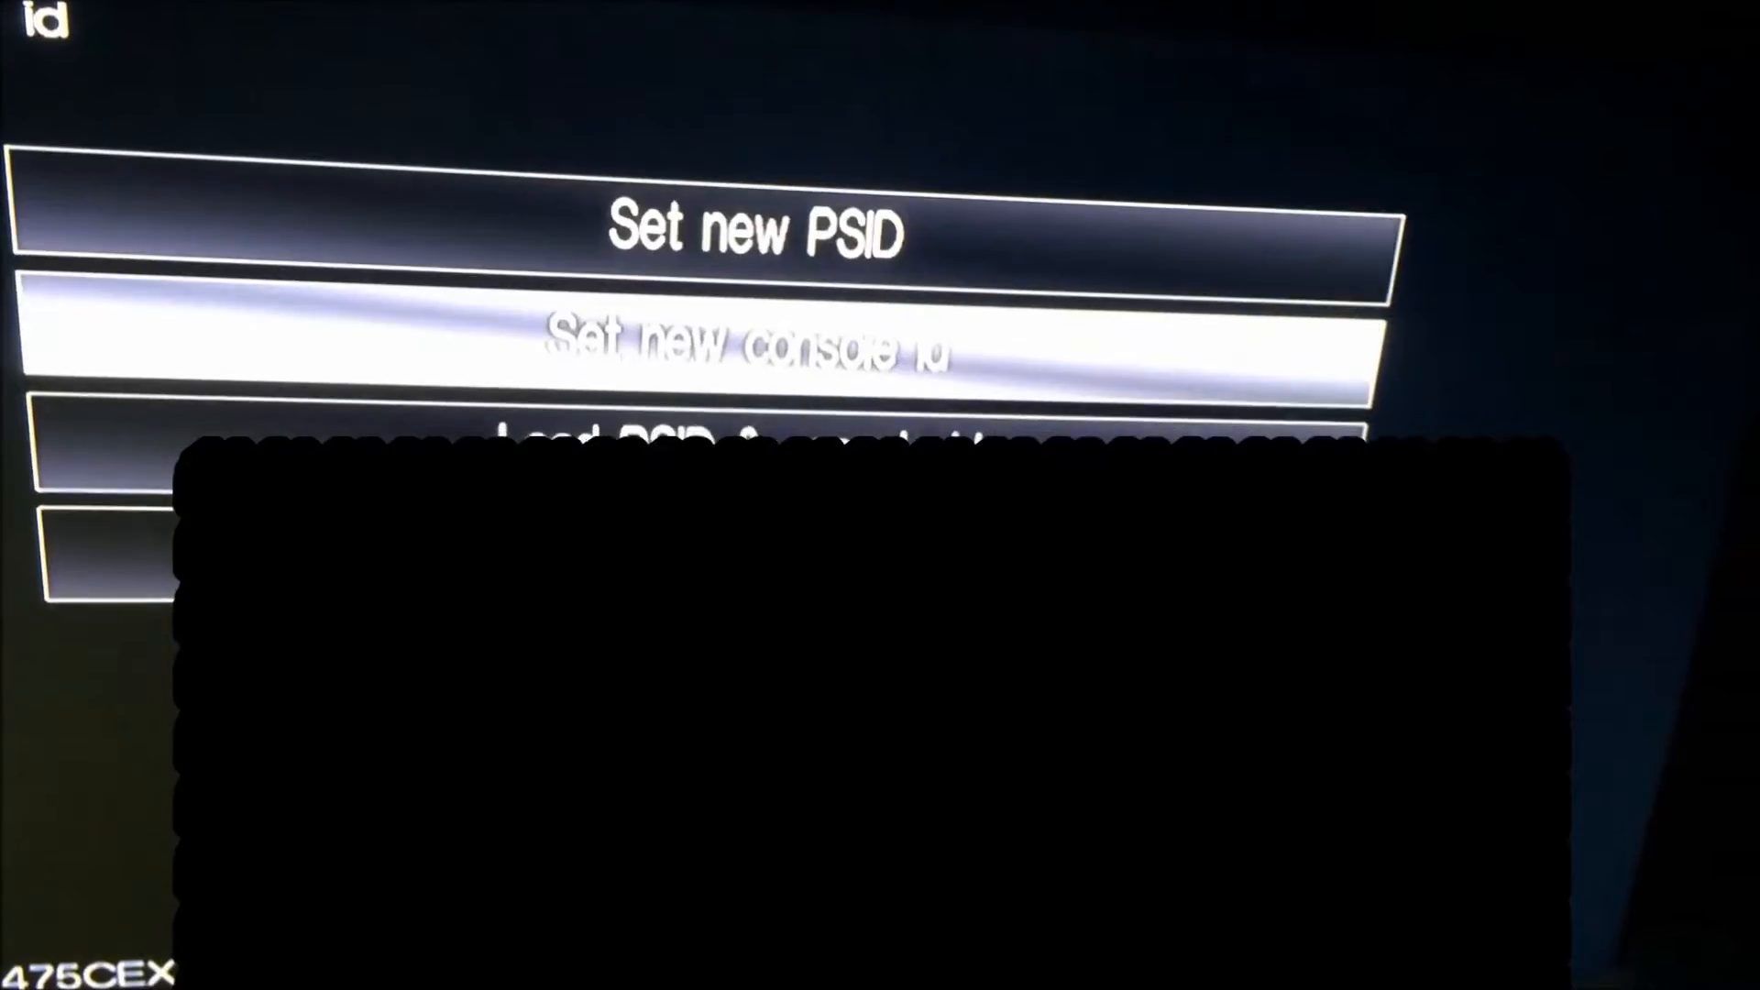